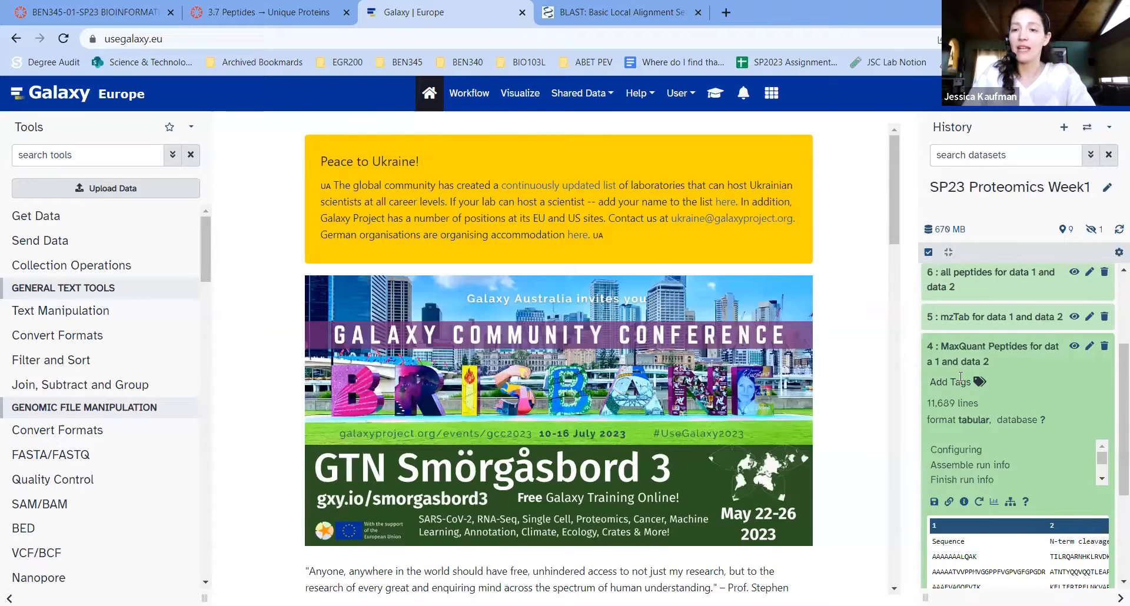
Step: View dataset 4 (MaxQuant Peptides), scroll to the Proteins column, and select P36578
scroll(down, 3)
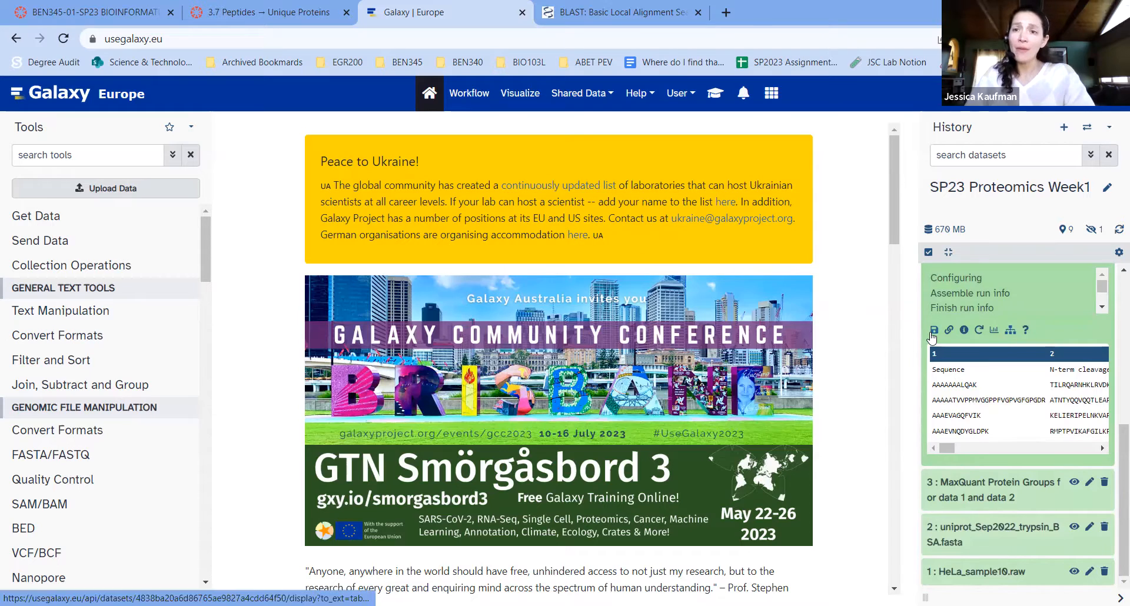
mouse_move(934, 331)
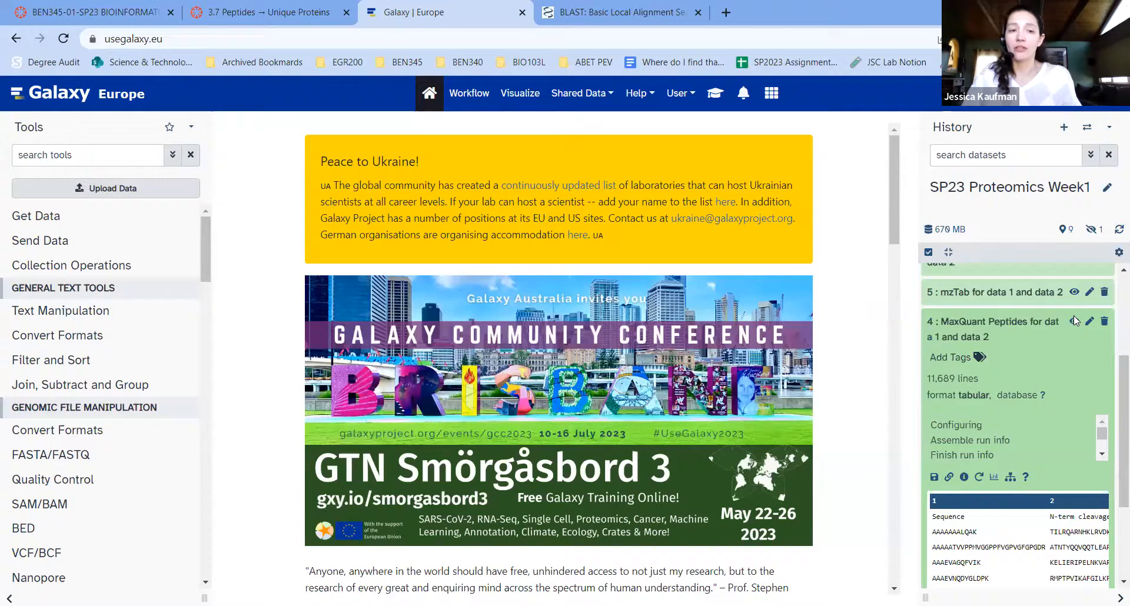
click(1074, 322)
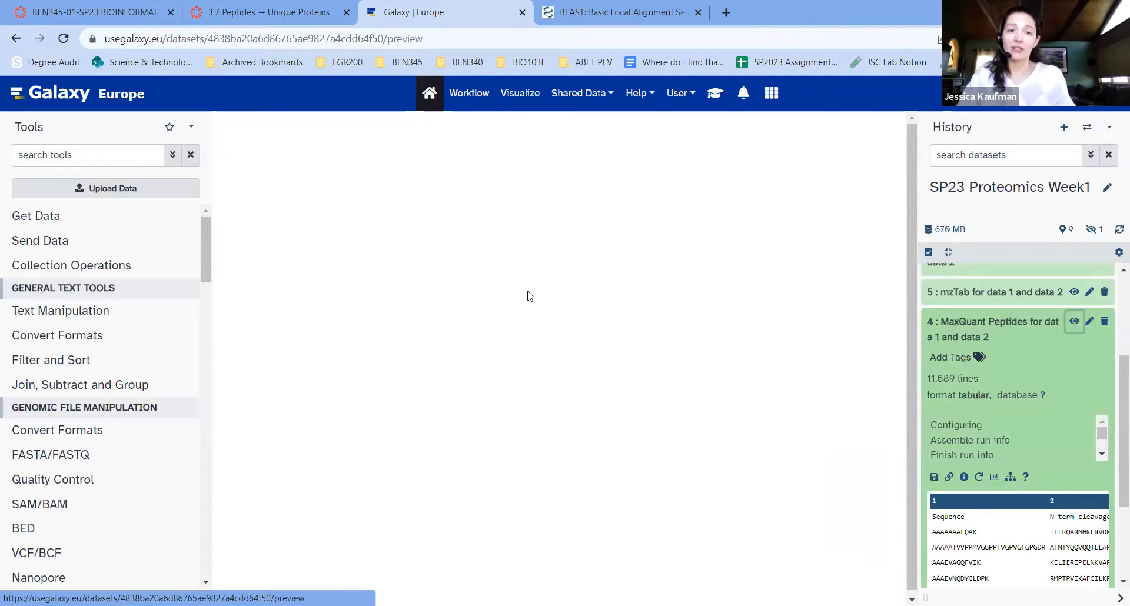
mouse_move(566, 302)
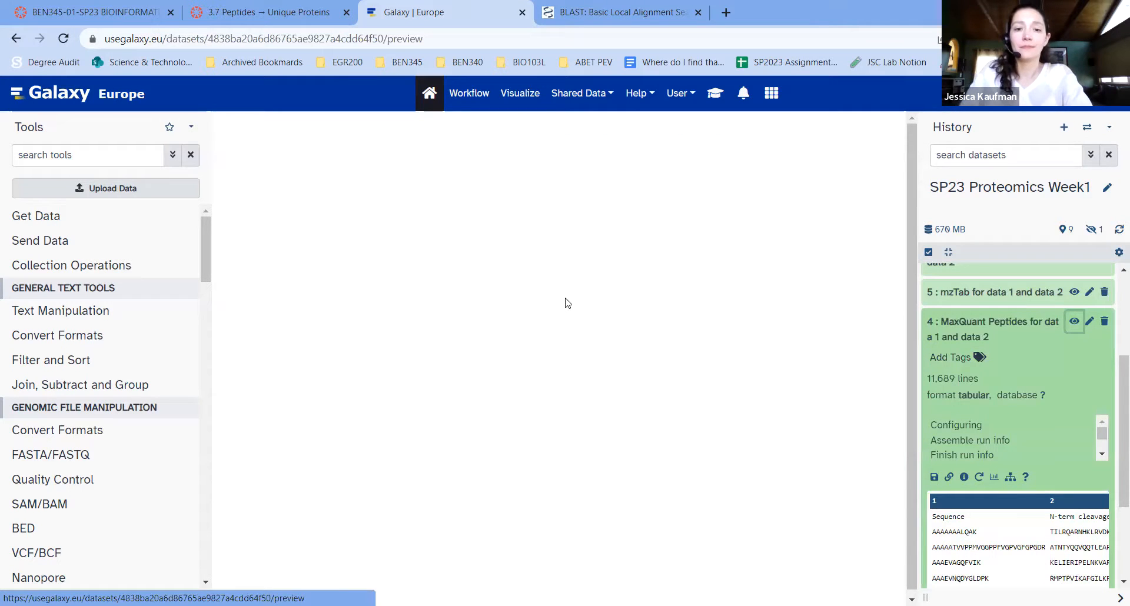
click(1074, 322)
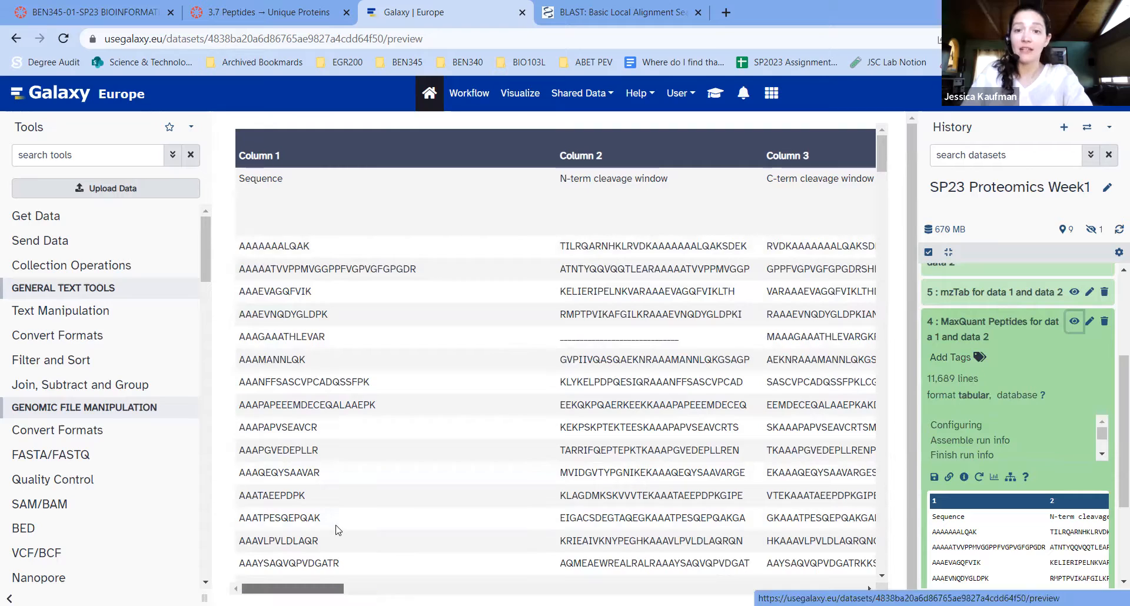
scroll(right, 3)
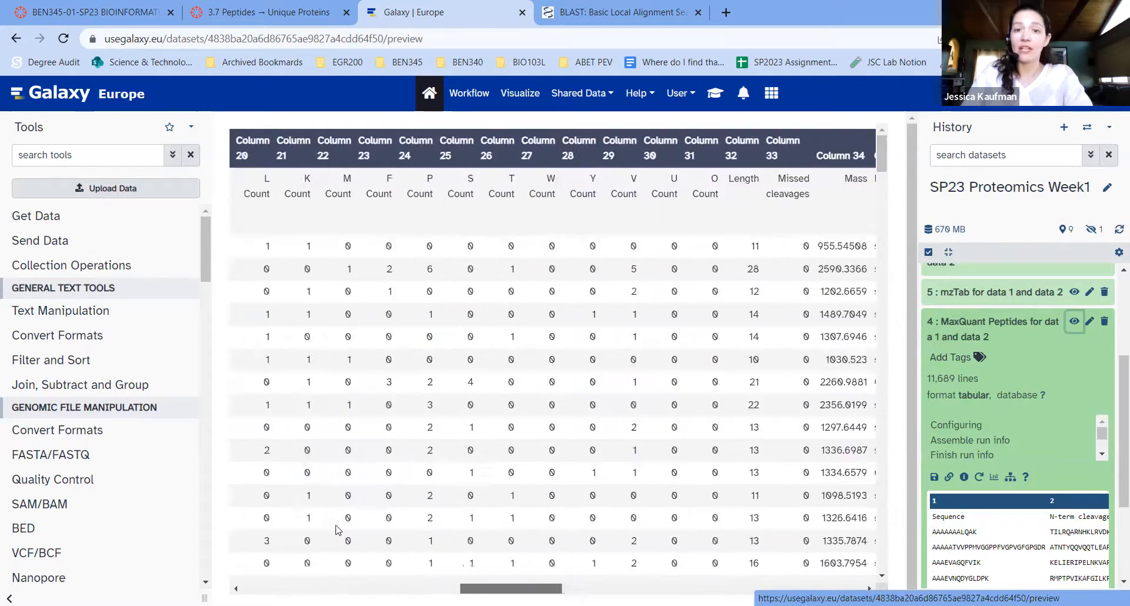
scroll(right, 3)
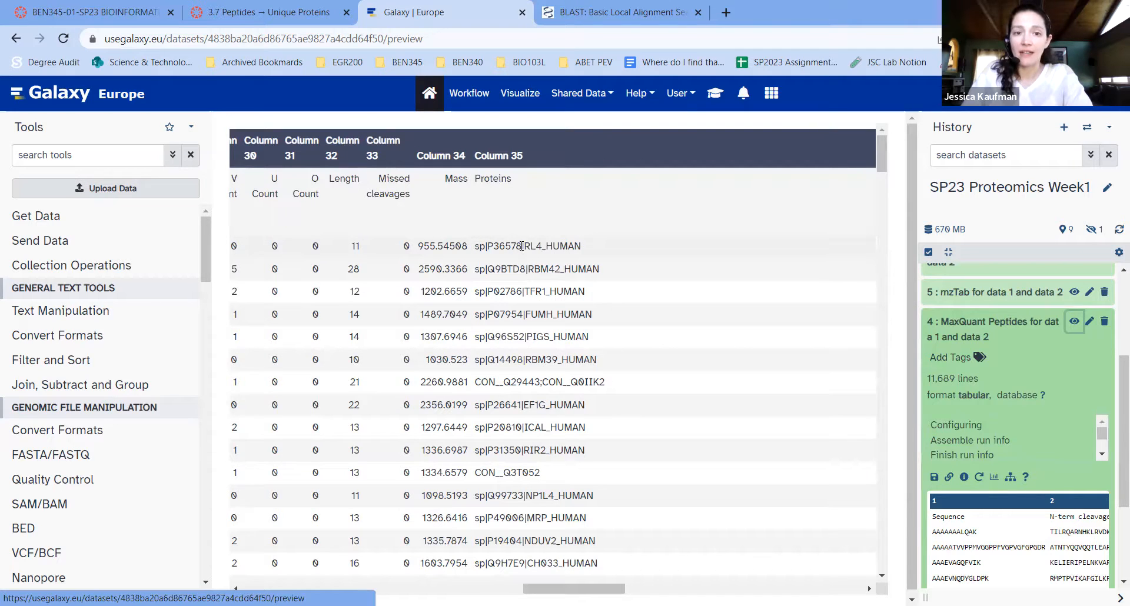
double_click(504, 247)
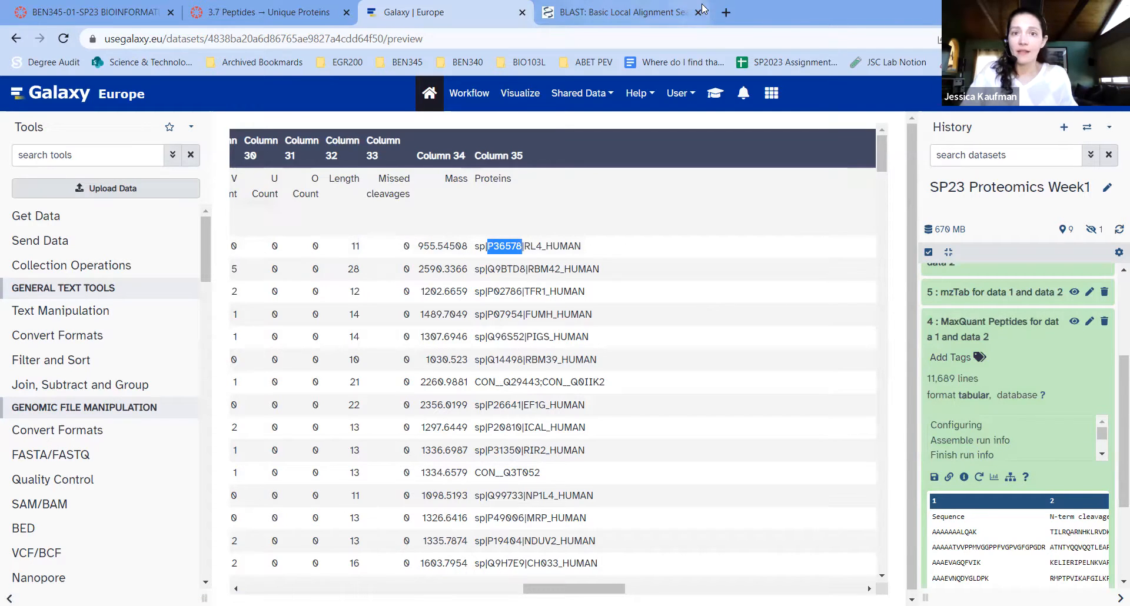
Step: In a new tab, search UniProt for P36578 and show its canonical FASTA
click(726, 12)
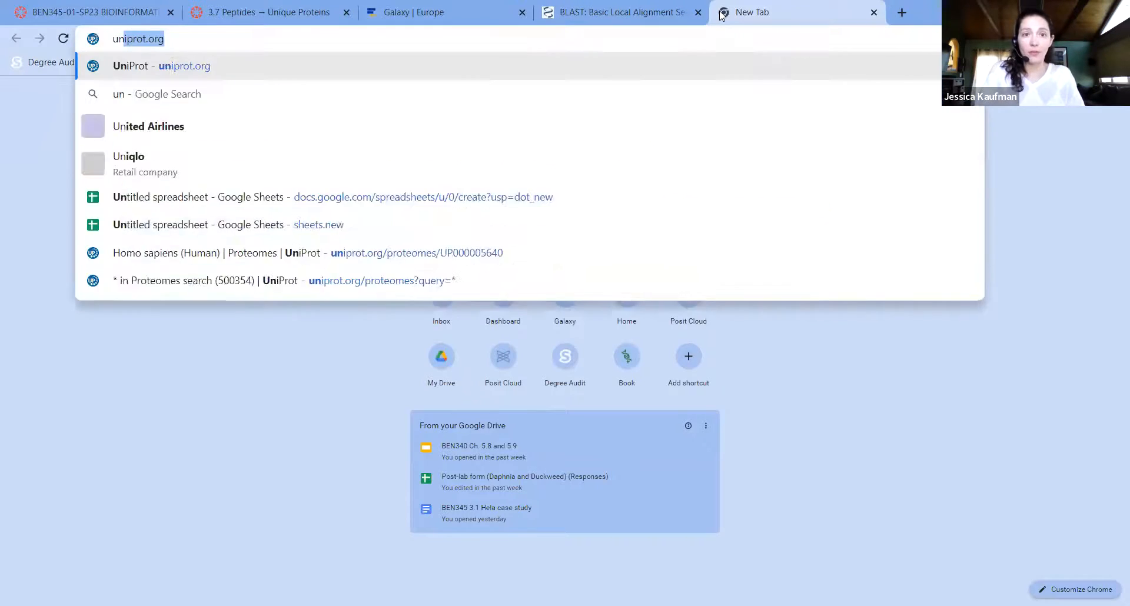
key(Enter)
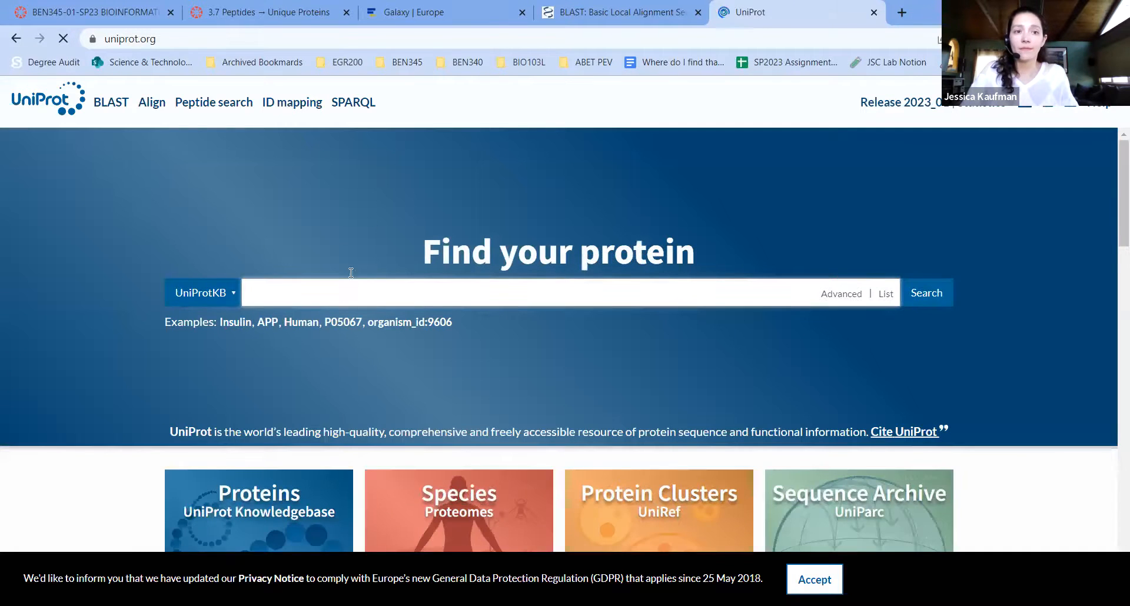
text(P36578)
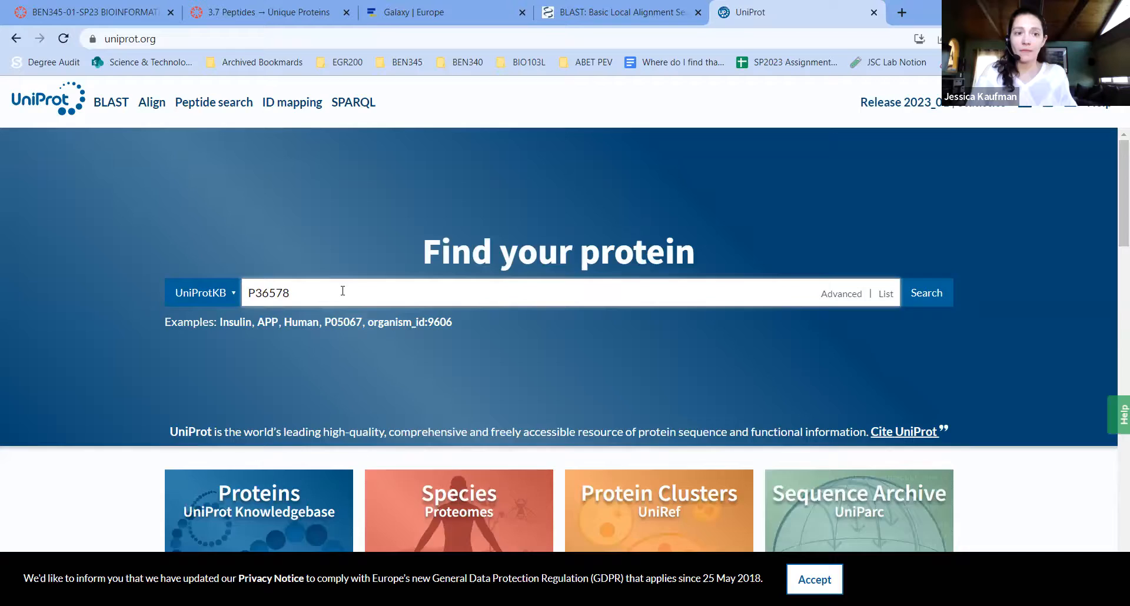
click(926, 293)
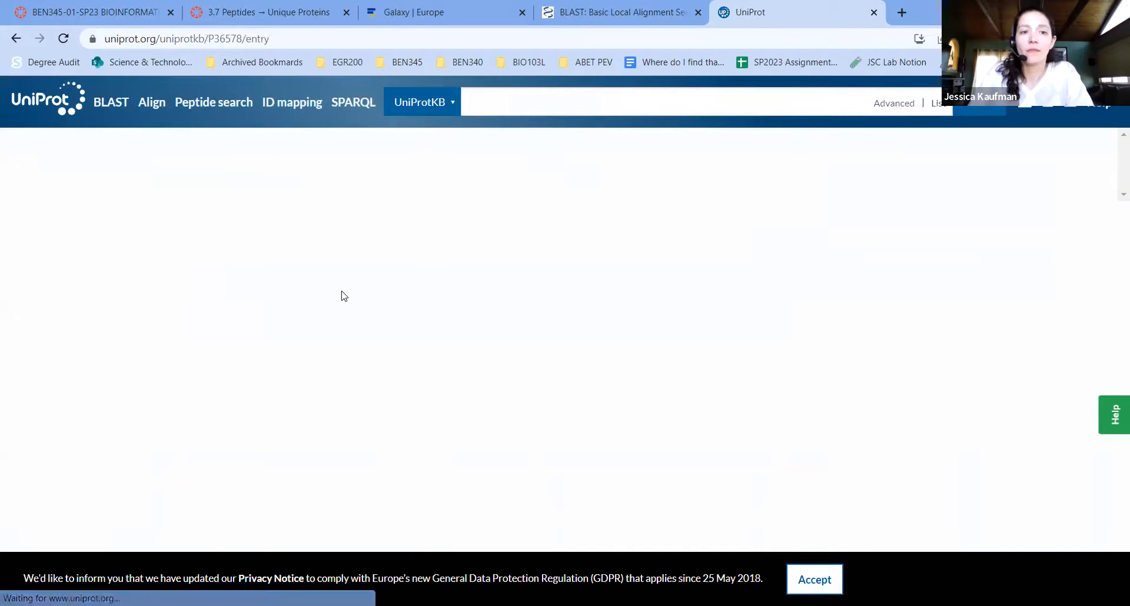
click(299, 359)
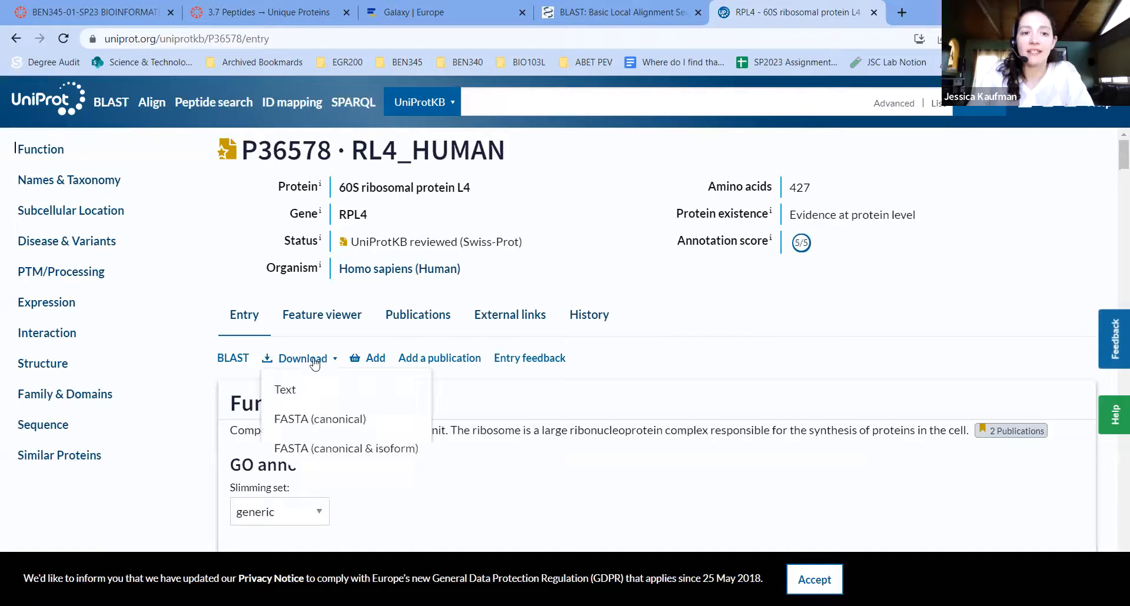
click(319, 419)
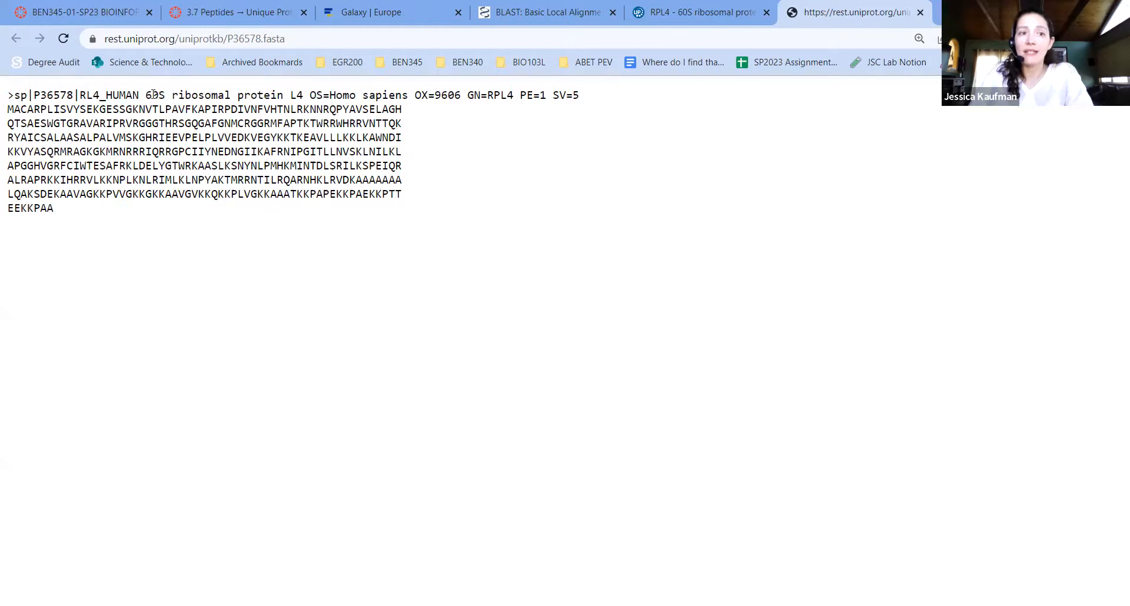
Step: Copy the full P36578 FASTA record and return to the Galaxy peptide table
drag(144, 95, 225, 94)
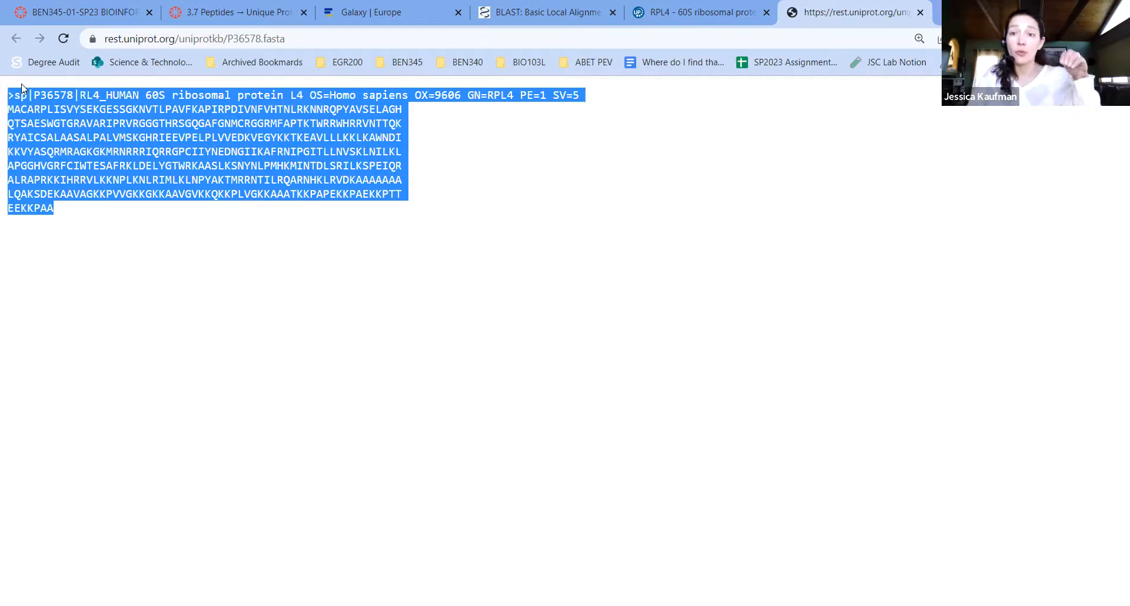
click(392, 13)
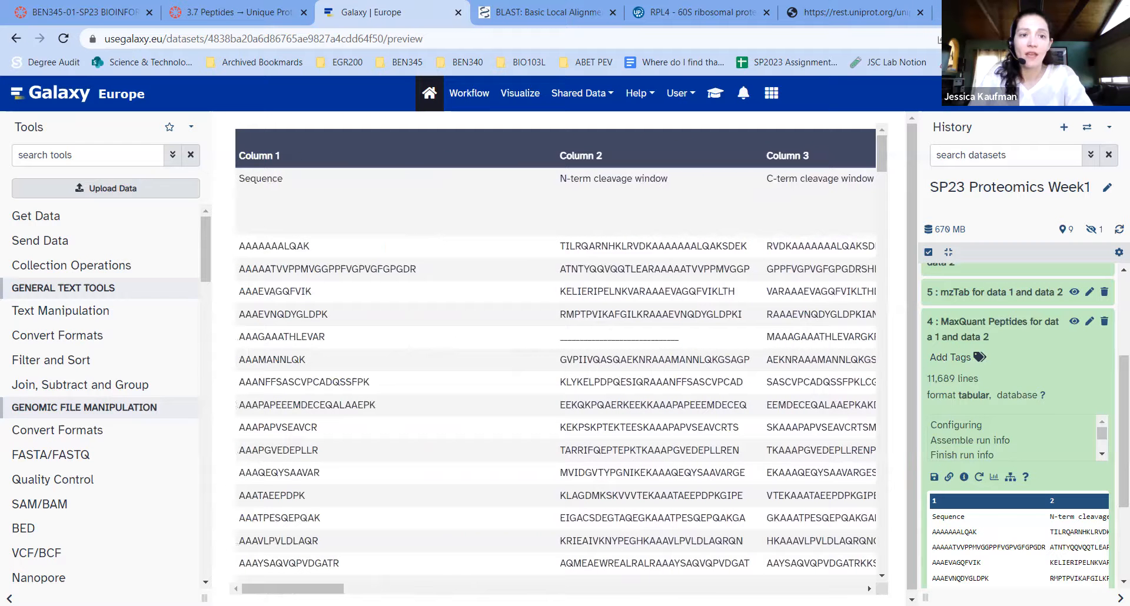
Step: Select peptide AAAAAAALQAK in Galaxy and switch to the NCBI BLAST home page
double_click(286, 246)
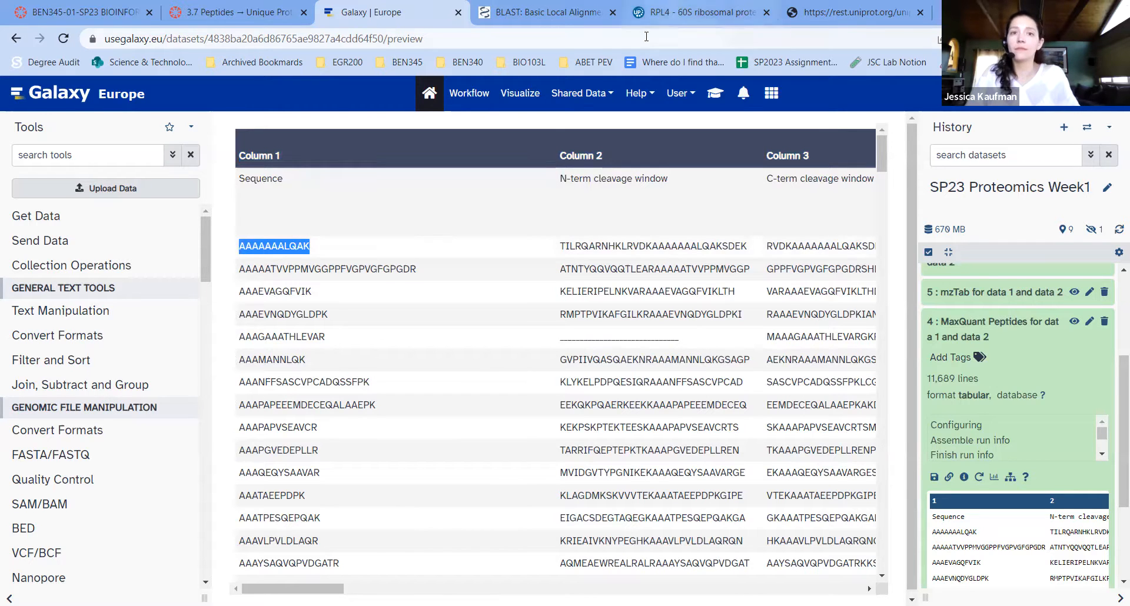
click(543, 13)
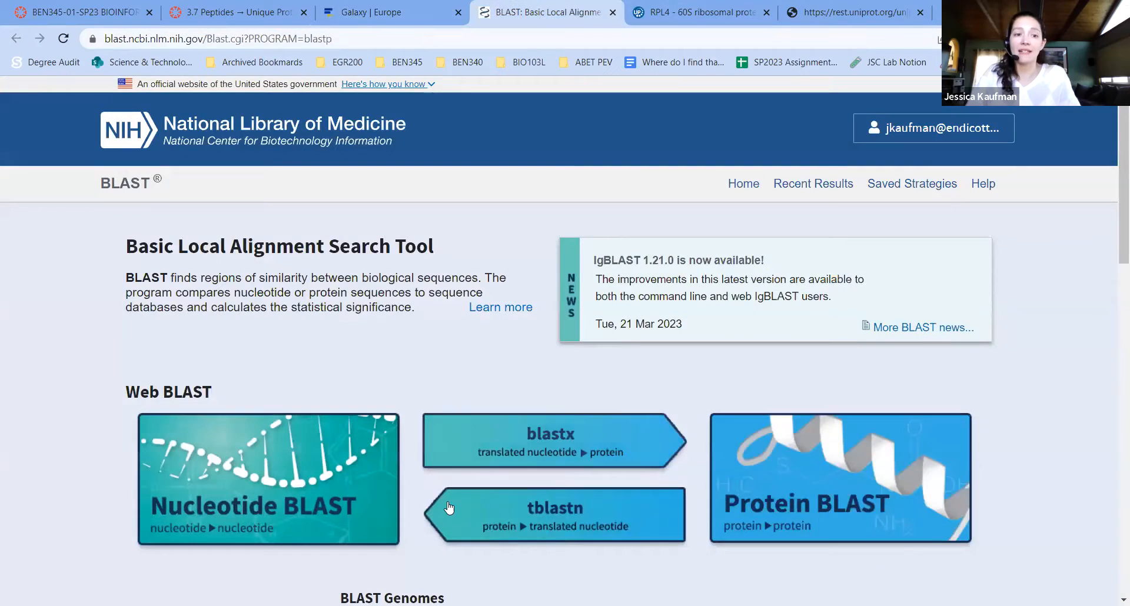
Step: Open Protein BLAST in two-sequence mode and enter AAAAAAALQAK as the query
click(839, 478)
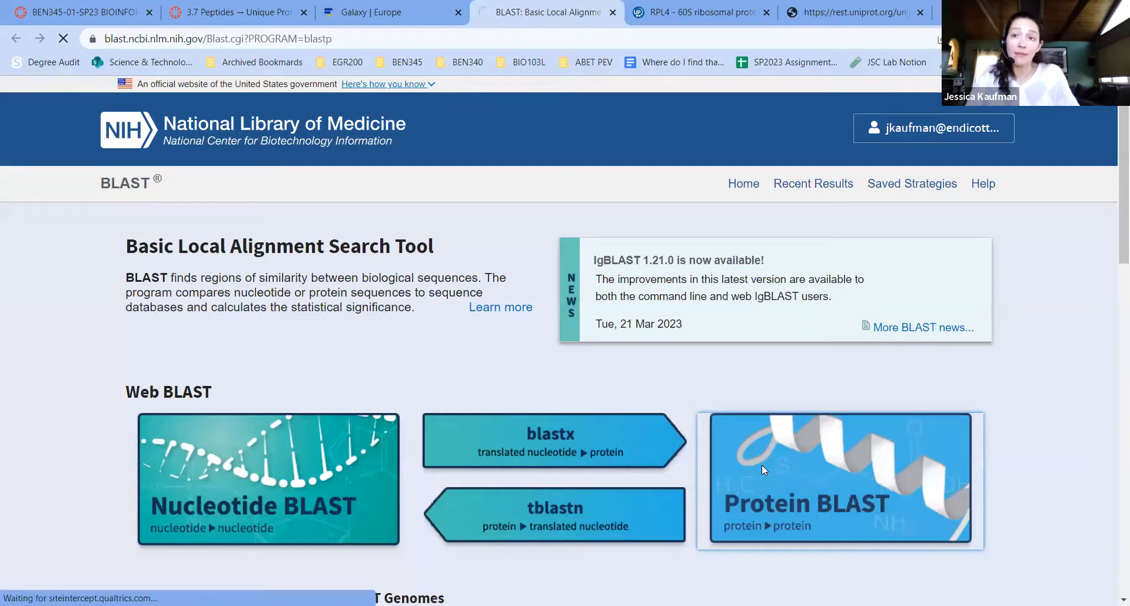
click(839, 481)
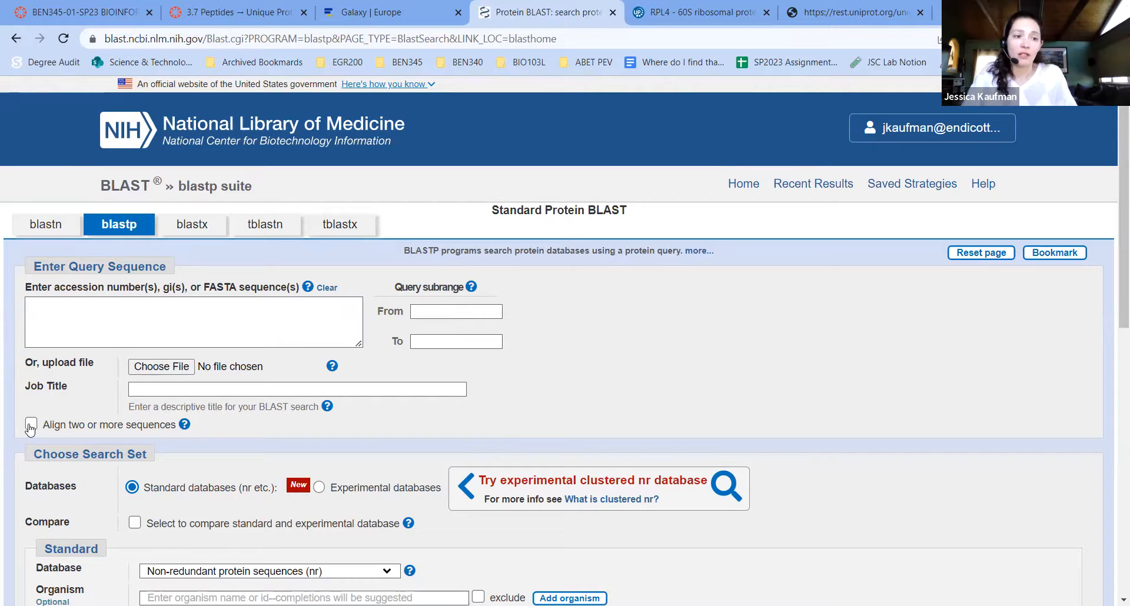
click(31, 424)
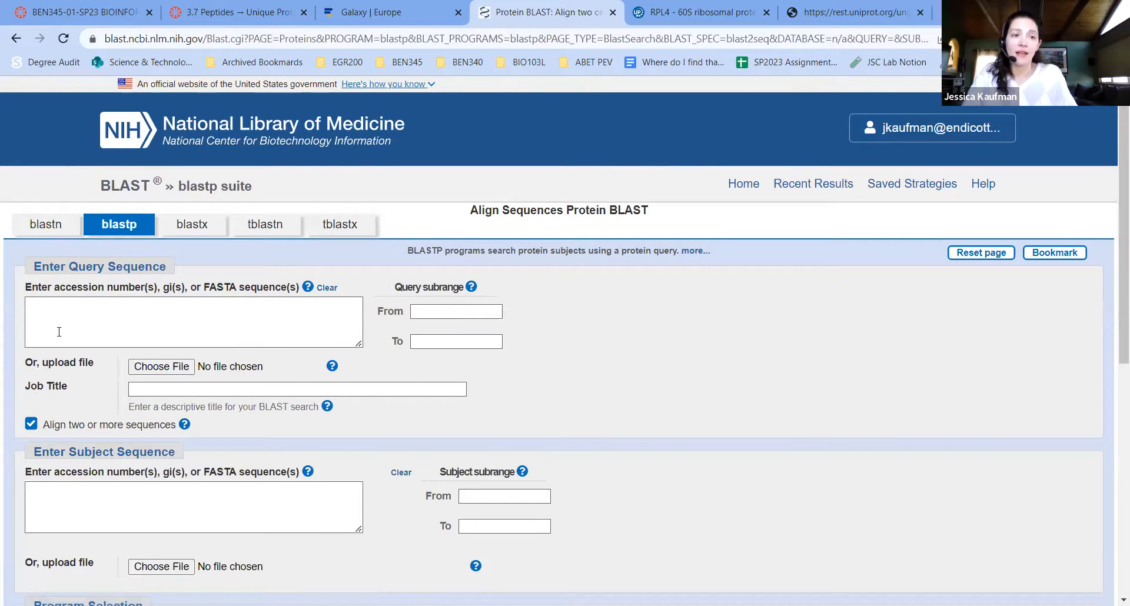
click(193, 322)
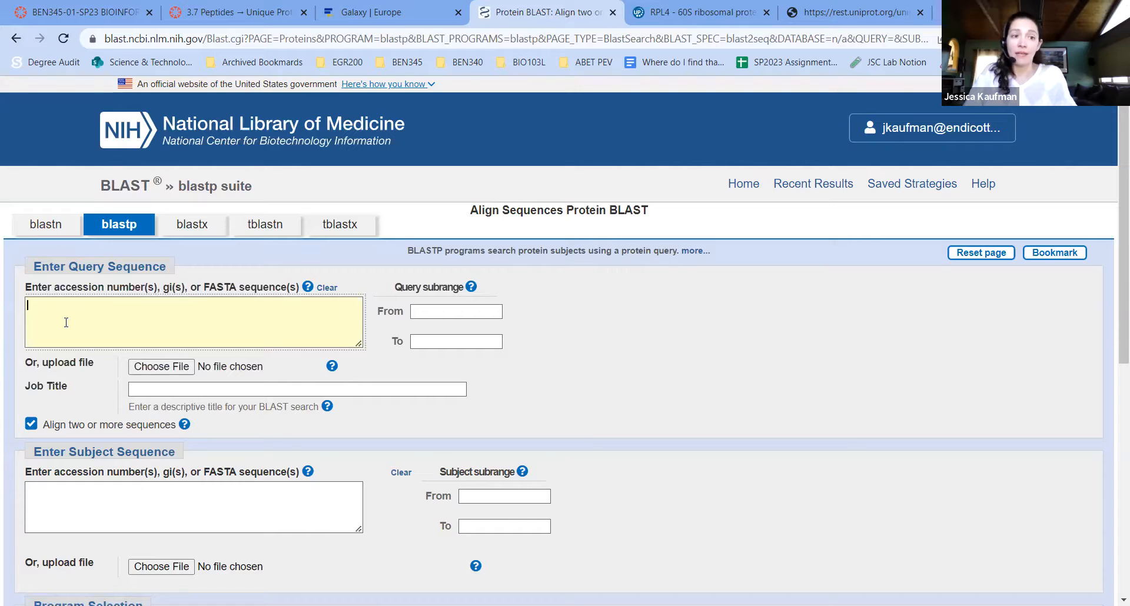
text(AAAAAAALQAK)
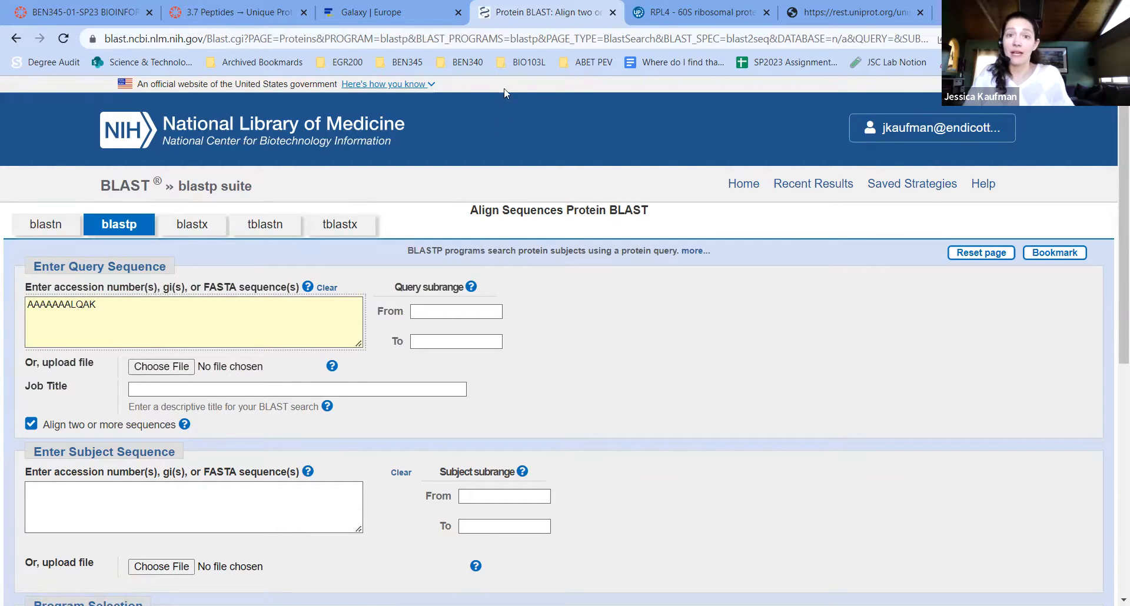
Step: Add the RPL4 FASTA as the subject sequence and run the blastp alignment
click(850, 12)
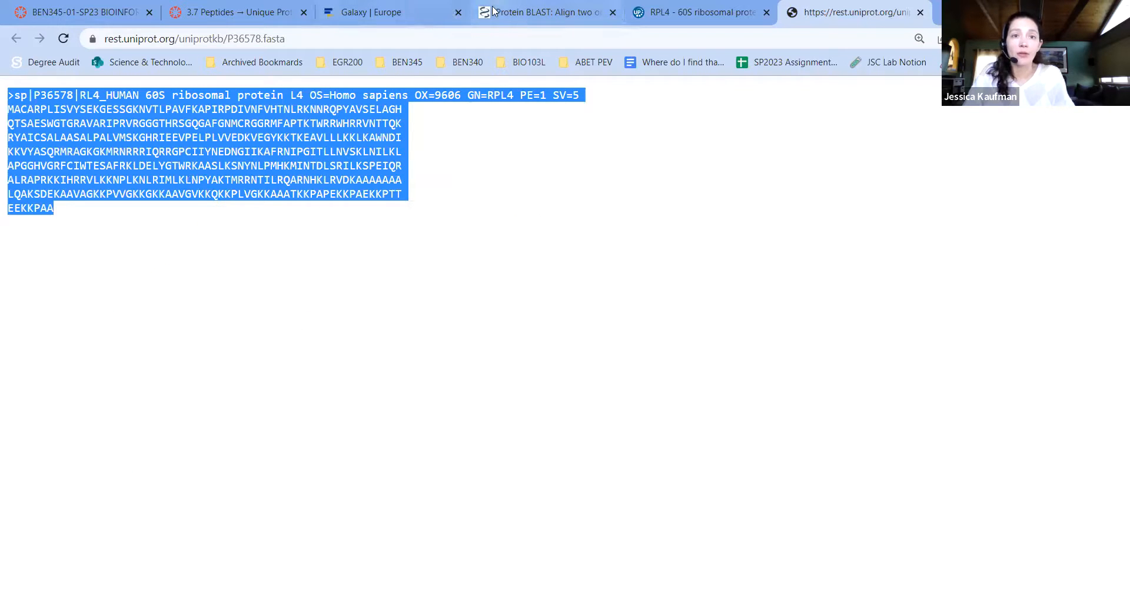
click(544, 13)
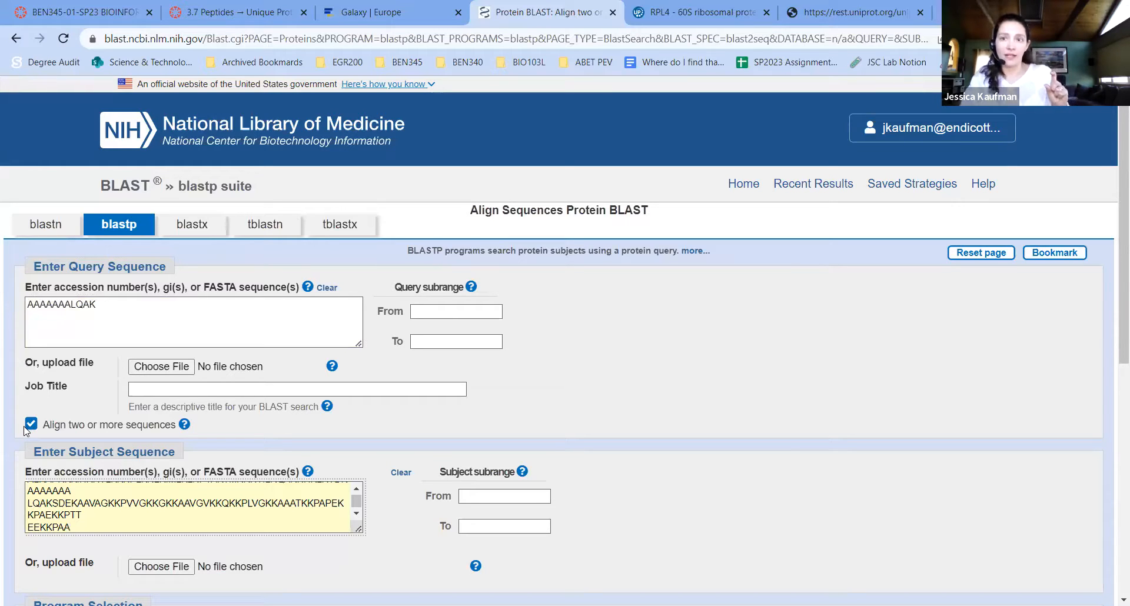
scroll(down, 3)
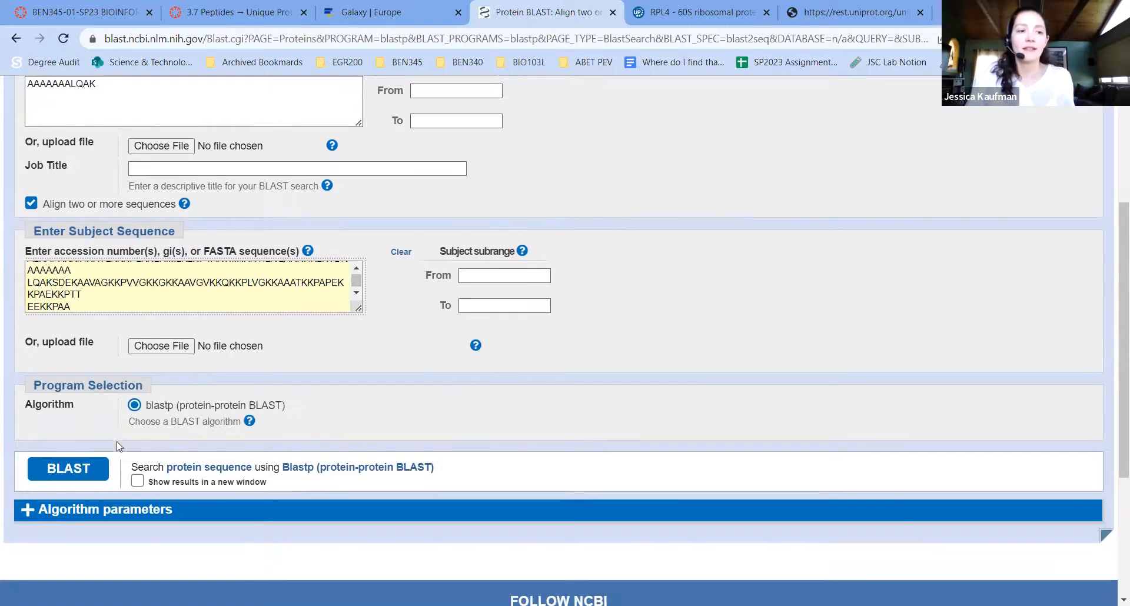
click(68, 469)
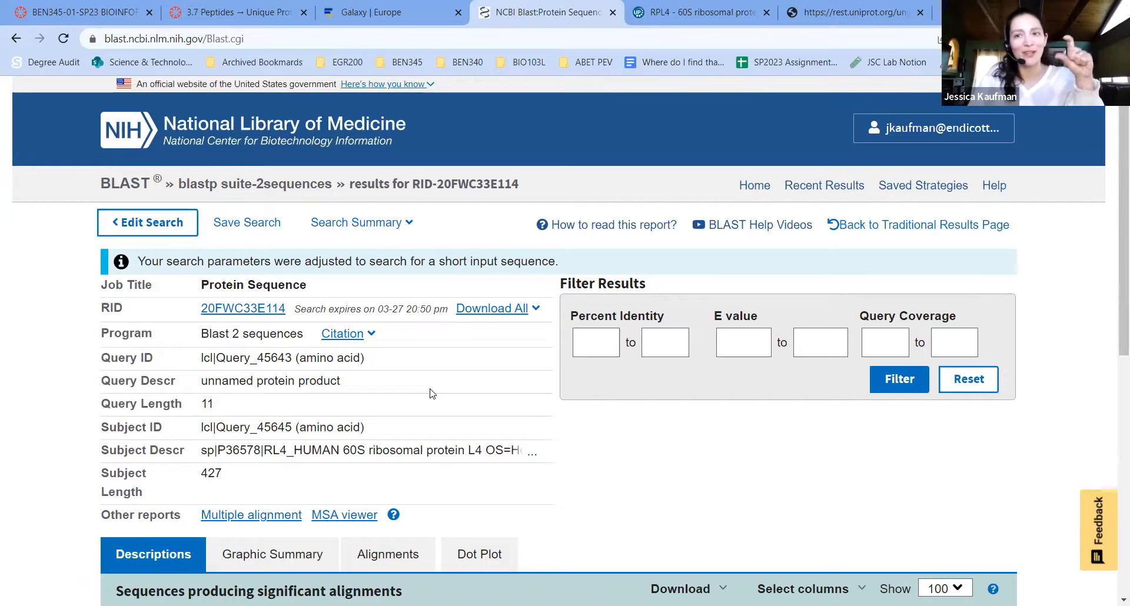
Step: Review the 100% identity match at residues 354–364, then return to the UniProt FASTA
scroll(down, 3)
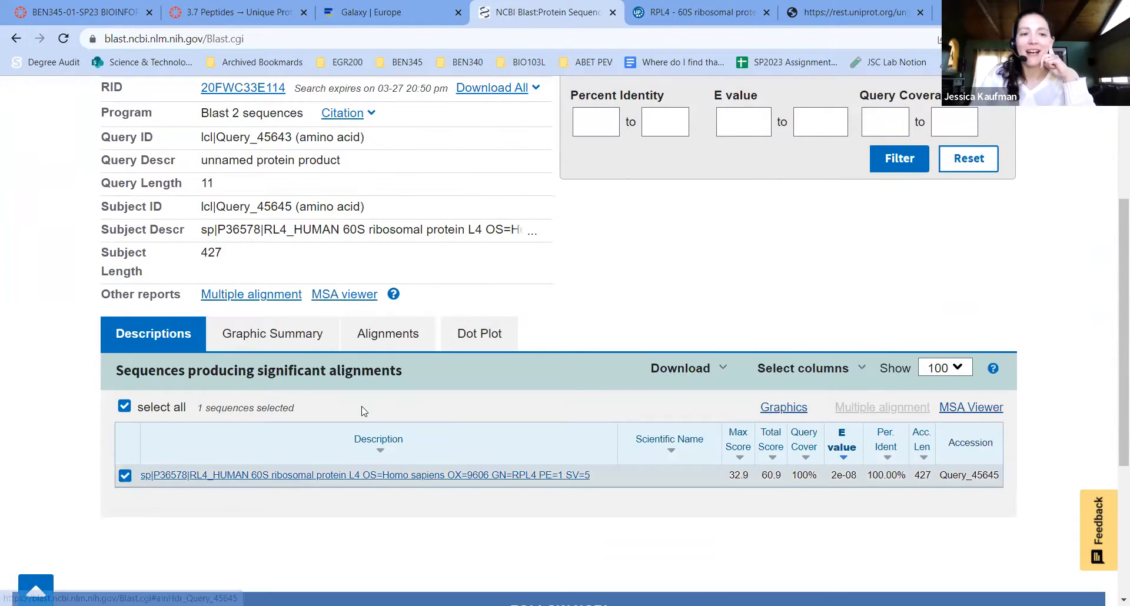
mouse_move(280, 478)
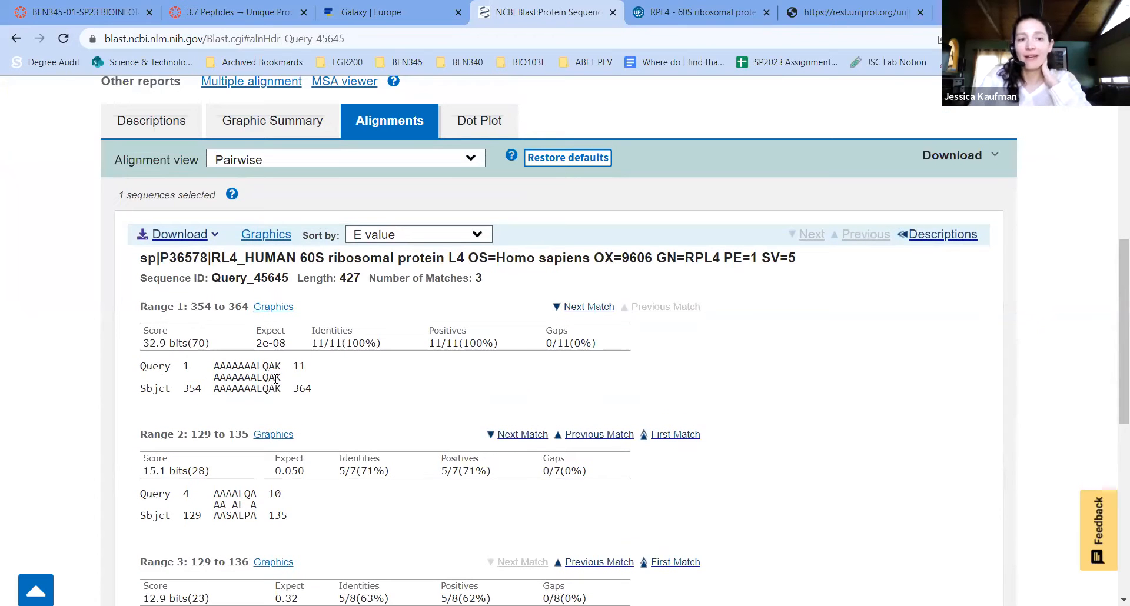
mouse_move(251, 363)
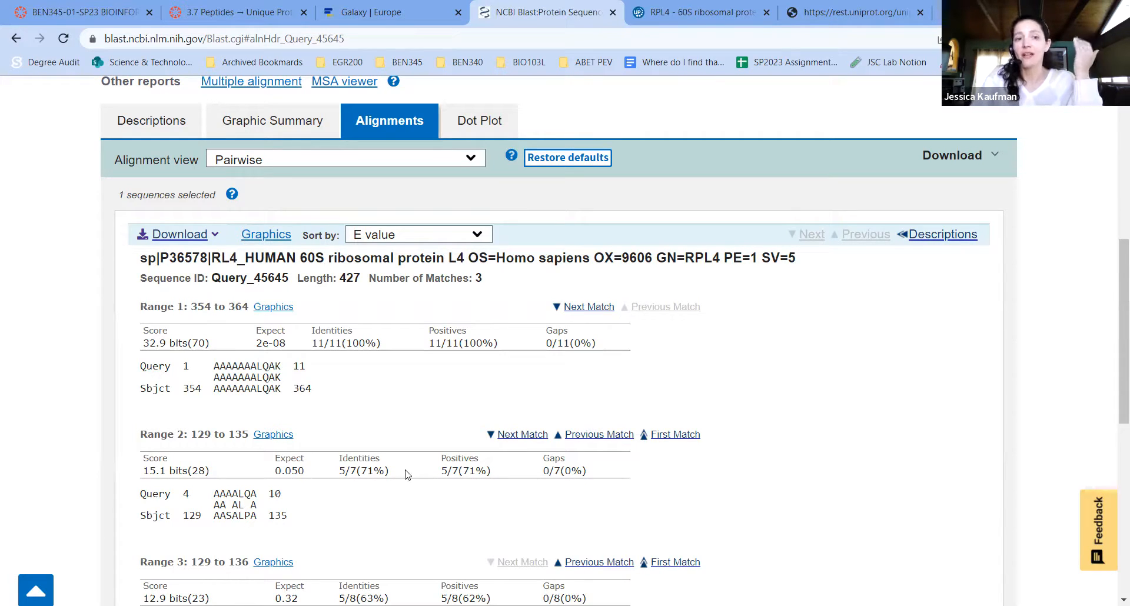
mouse_move(190, 391)
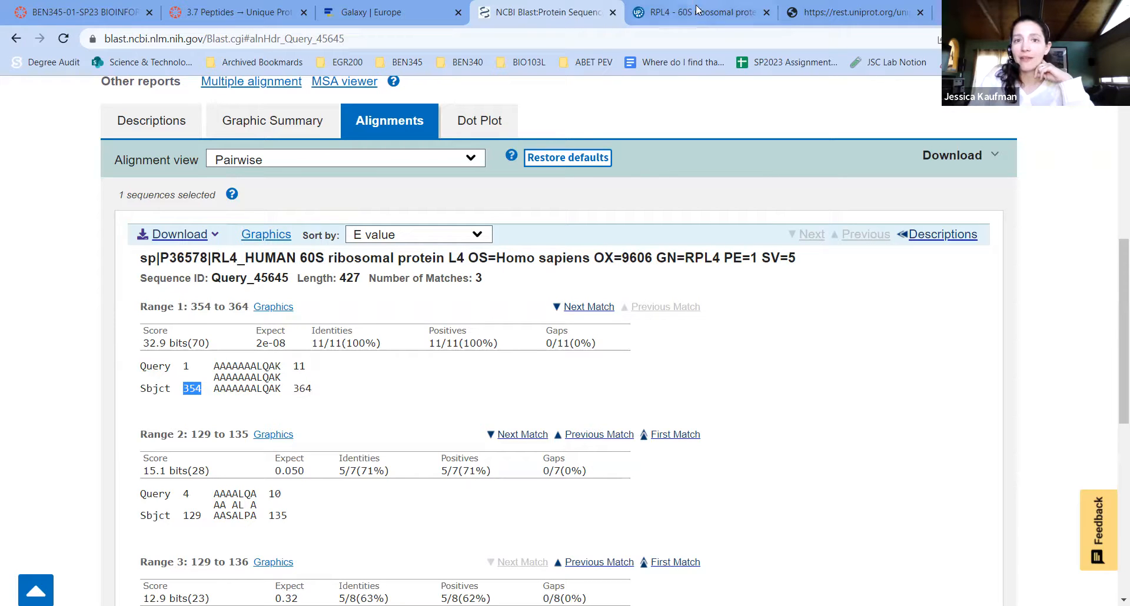
click(851, 13)
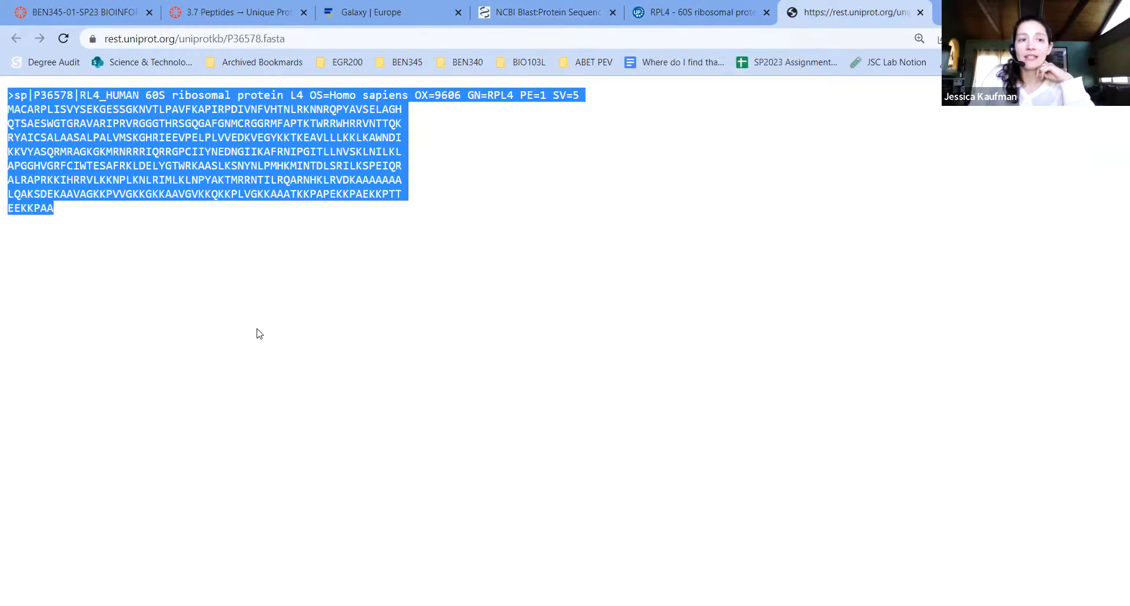
Step: Deselect the sequence text and search the FASTA page for 'AAA'
click(260, 214)
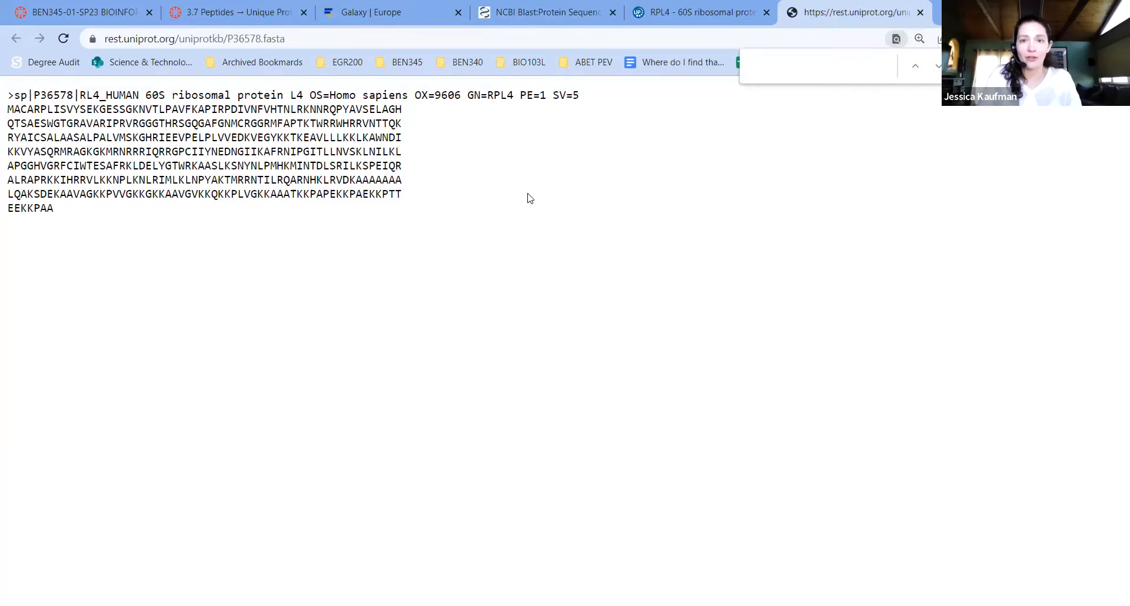
text(AAA)
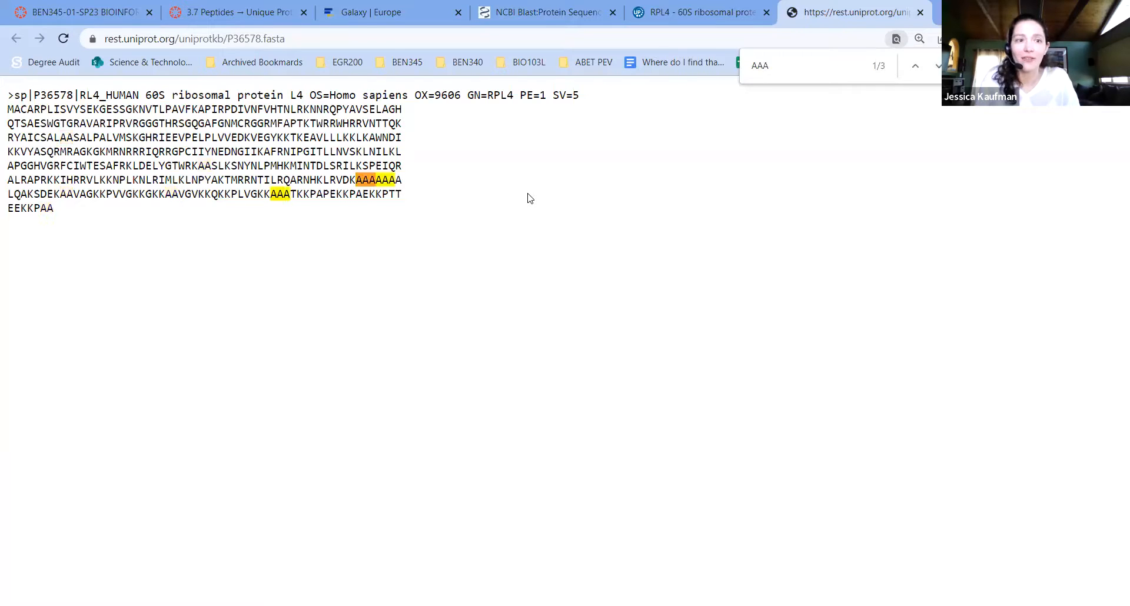